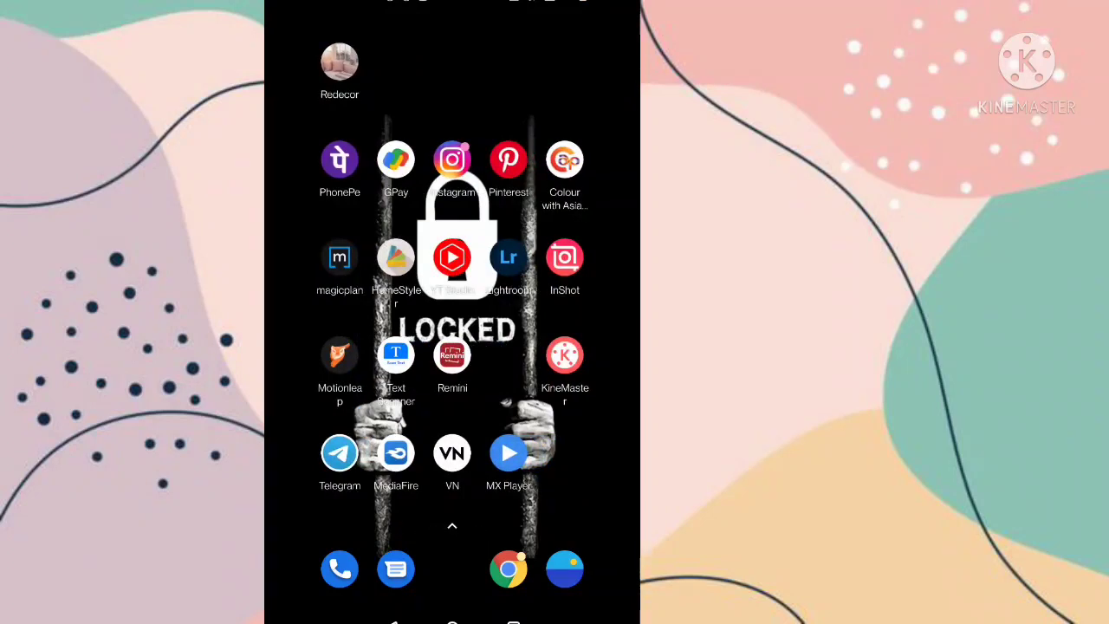
Launch VN from the home screen and start a New Project from the Studio + tab.
click(452, 452)
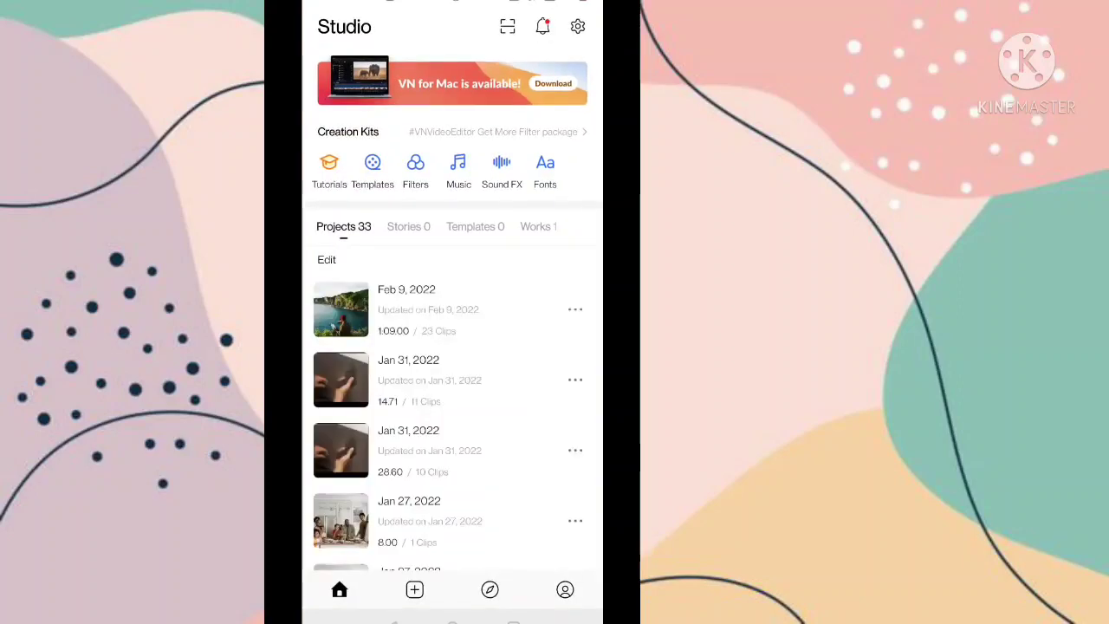
click(414, 589)
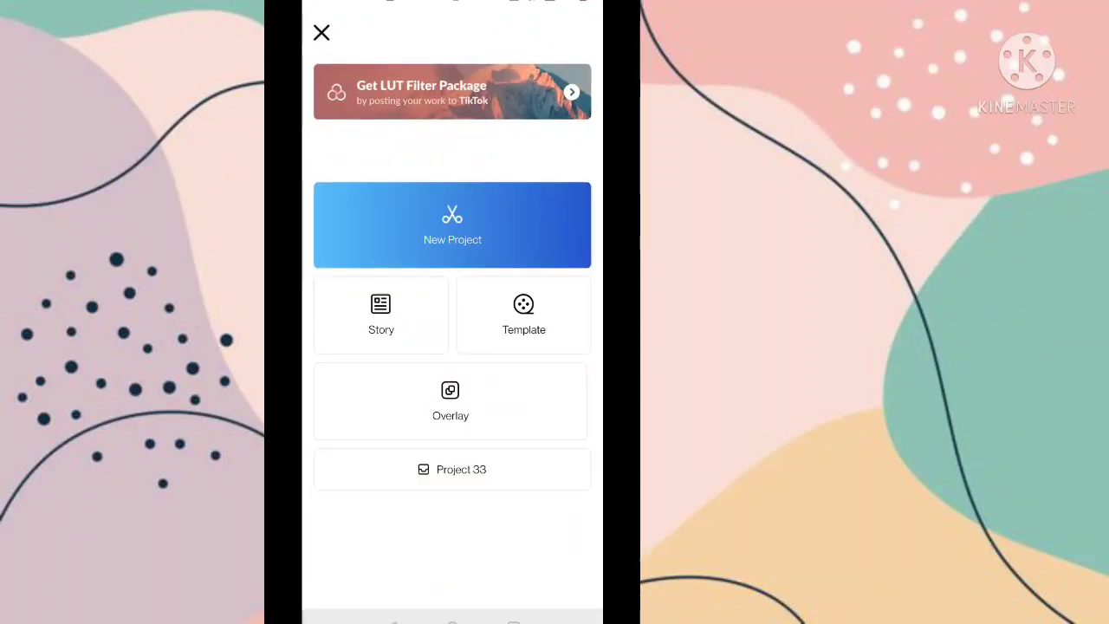
click(452, 225)
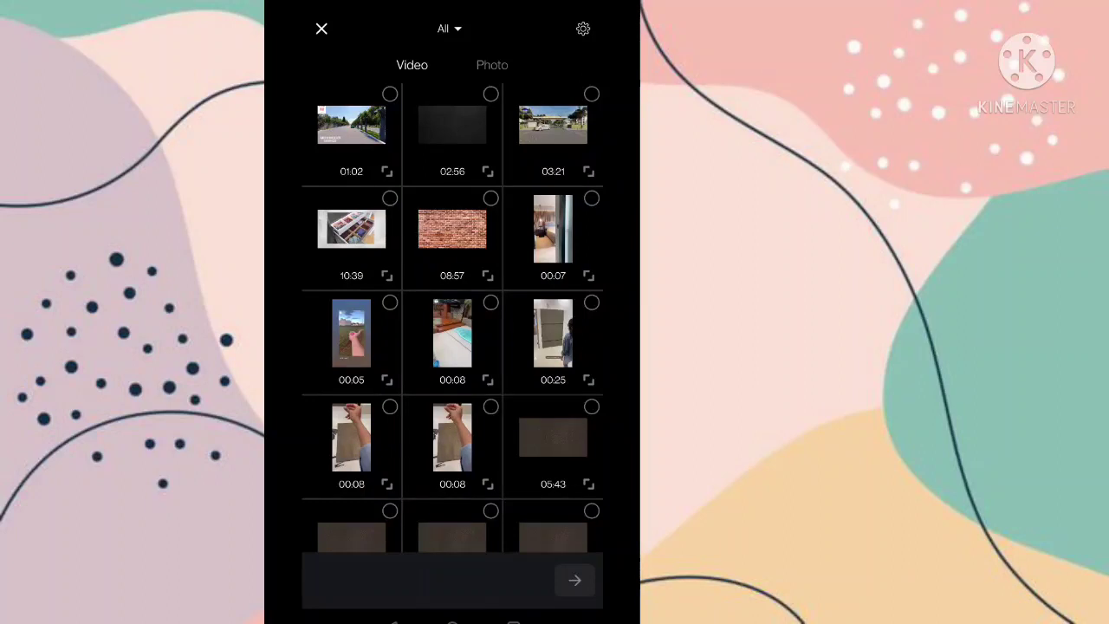
Switch the picker to Photos and select a dozen landscape photos to import as timeline clips.
click(492, 65)
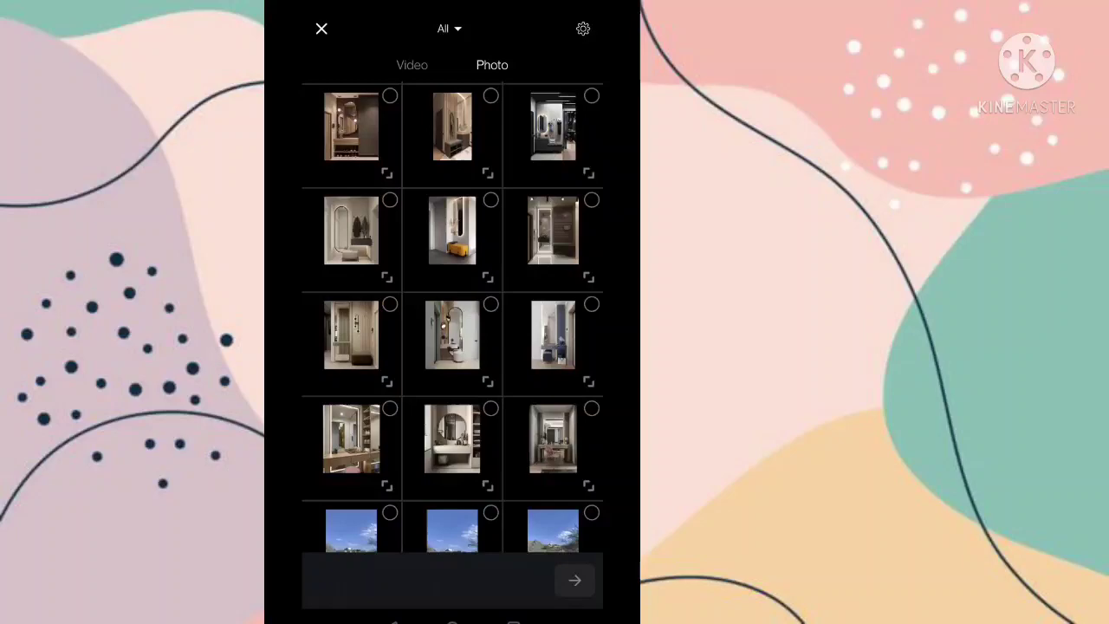
scroll(down, 3)
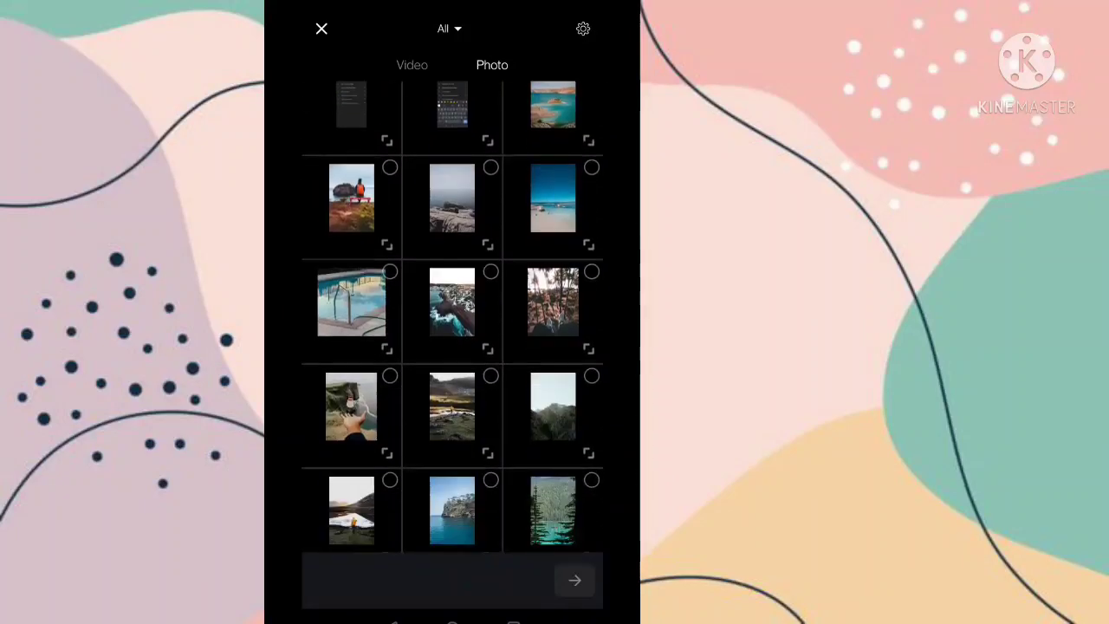
scroll(down, 3)
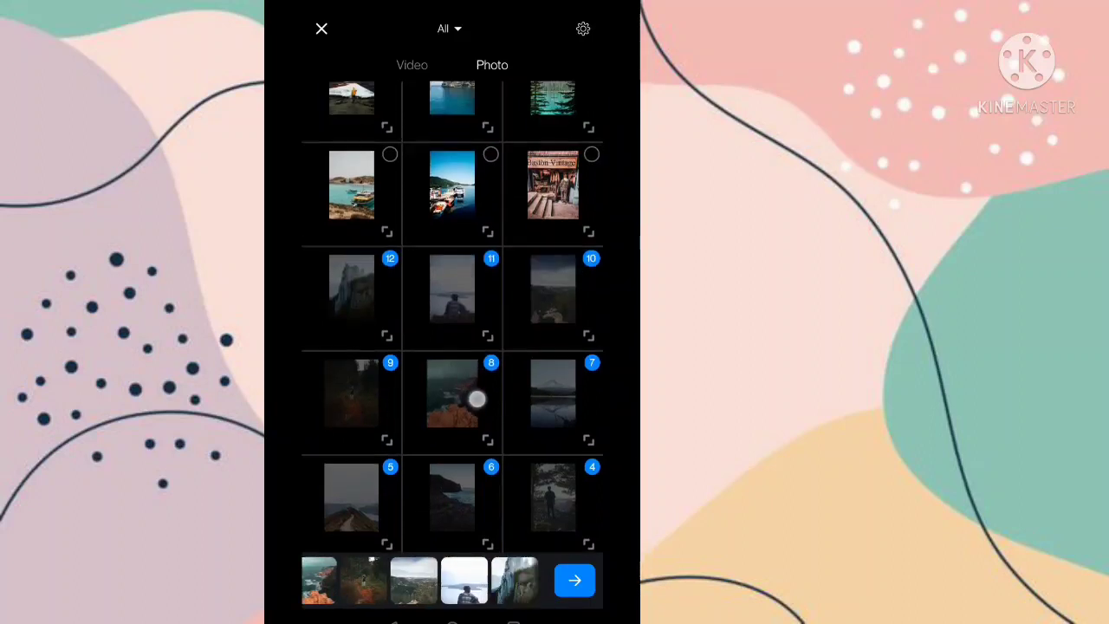
scroll(down, 3)
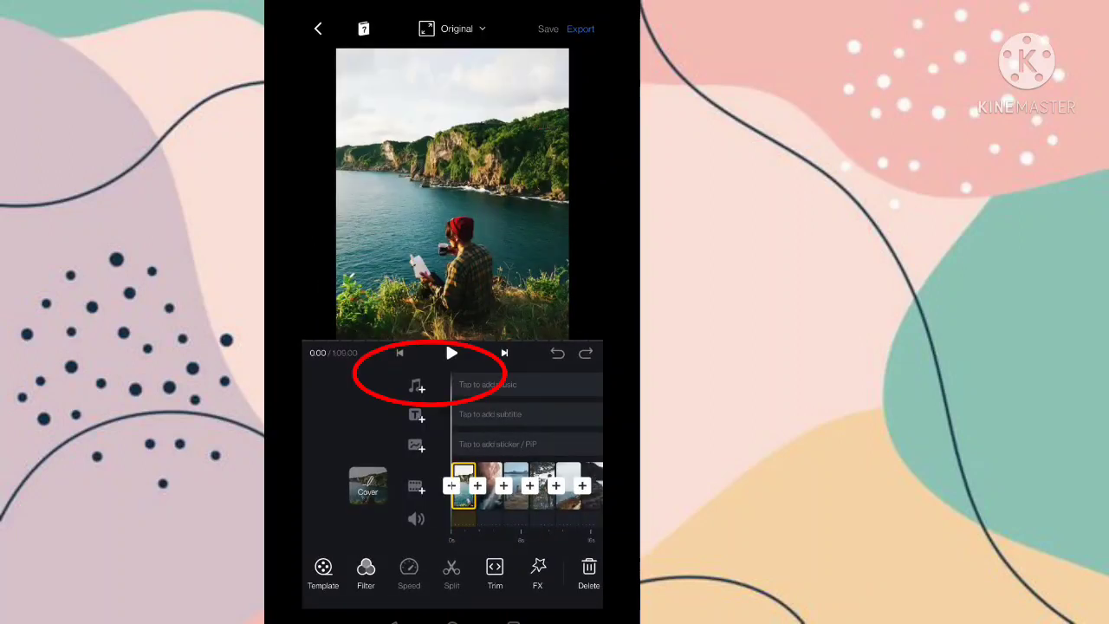
Add the short saved track from My Music as an audio track above the photo clips.
click(417, 386)
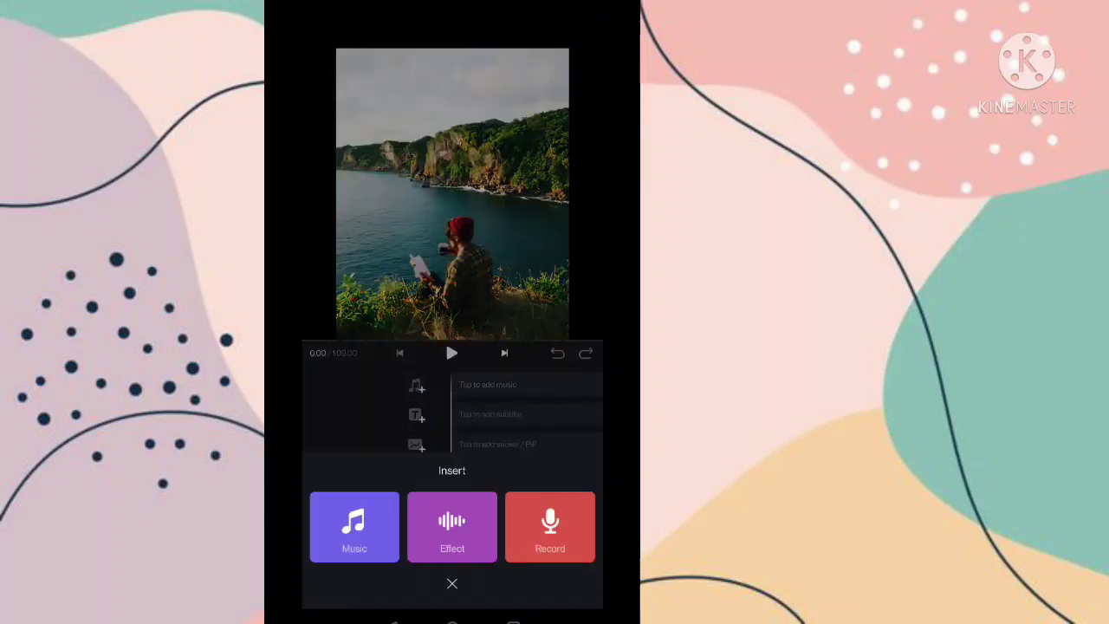
click(355, 527)
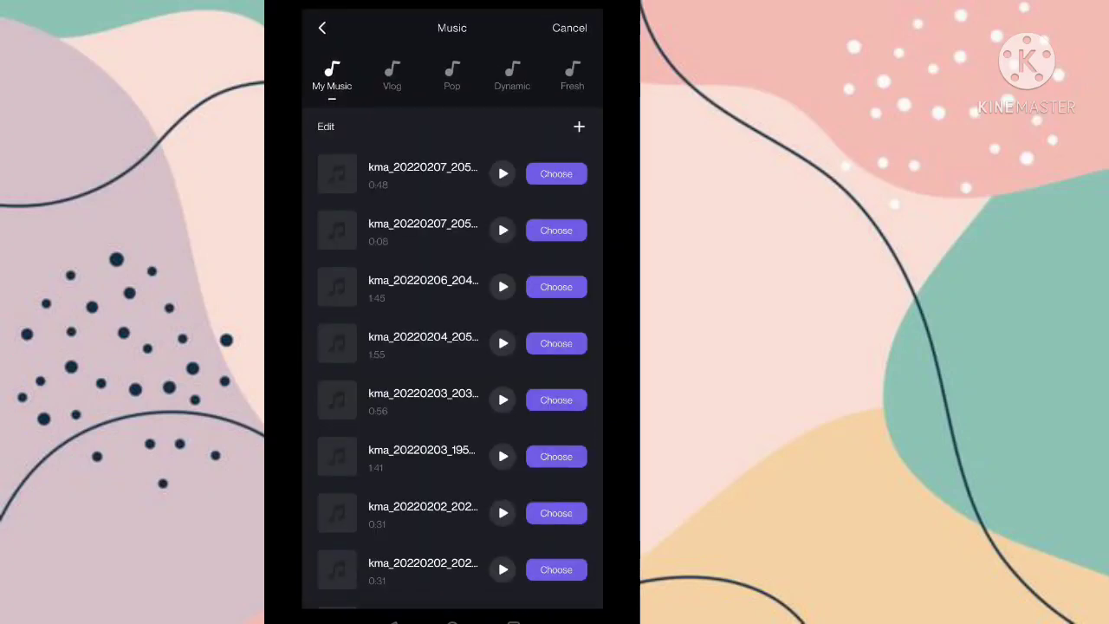
click(556, 230)
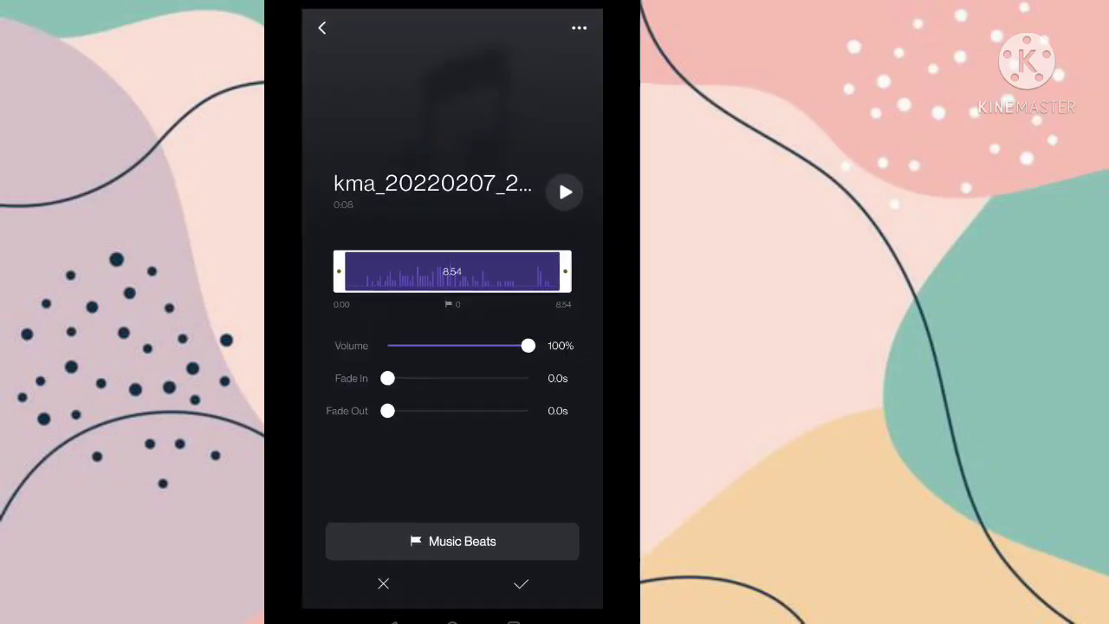
click(520, 583)
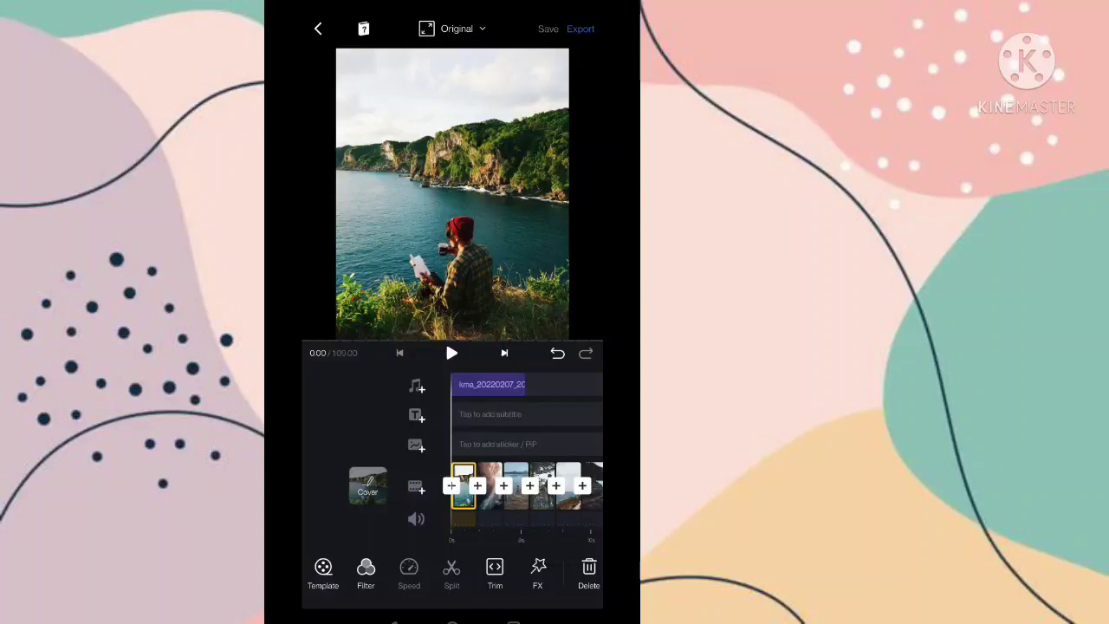